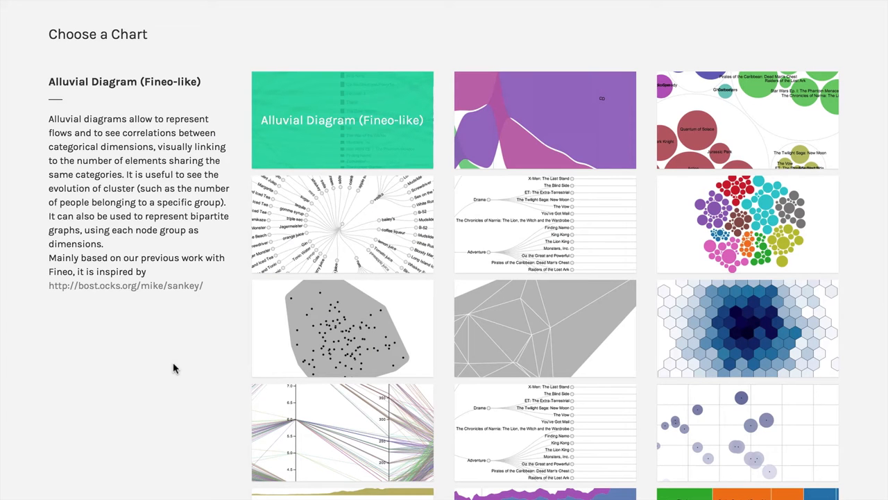
{"action": "mouse_move", "coordinate": [180, 369]}
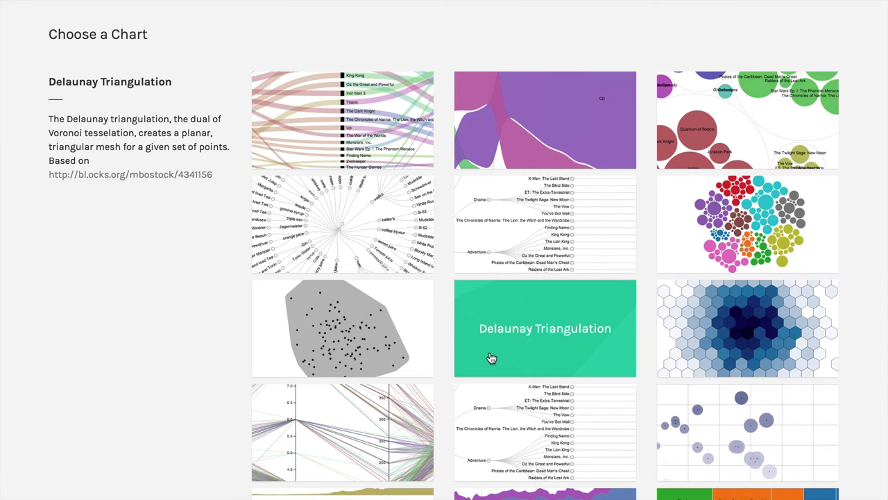
{"action": "mouse_move", "coordinate": [223, 380]}
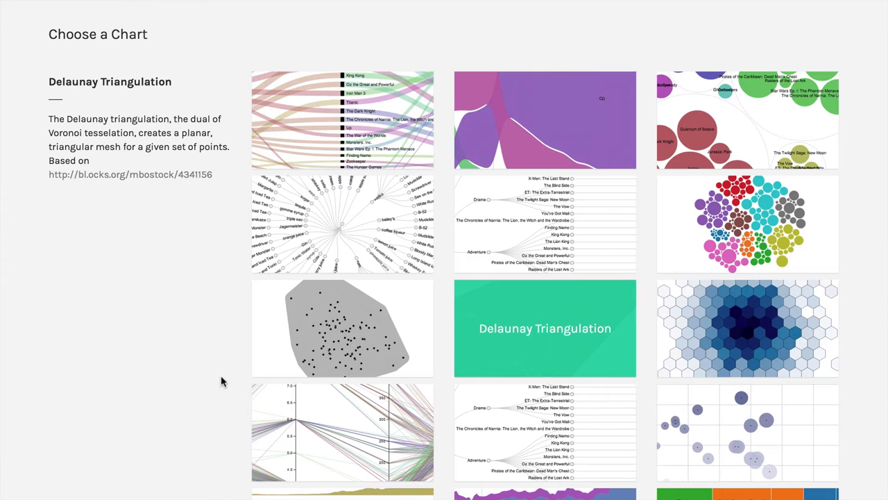
- Choose the Delaunay Triangulation chart type and scroll to the end of the gallery
{"action": "scroll", "scroll_direction": "down", "scroll_amount": 3}
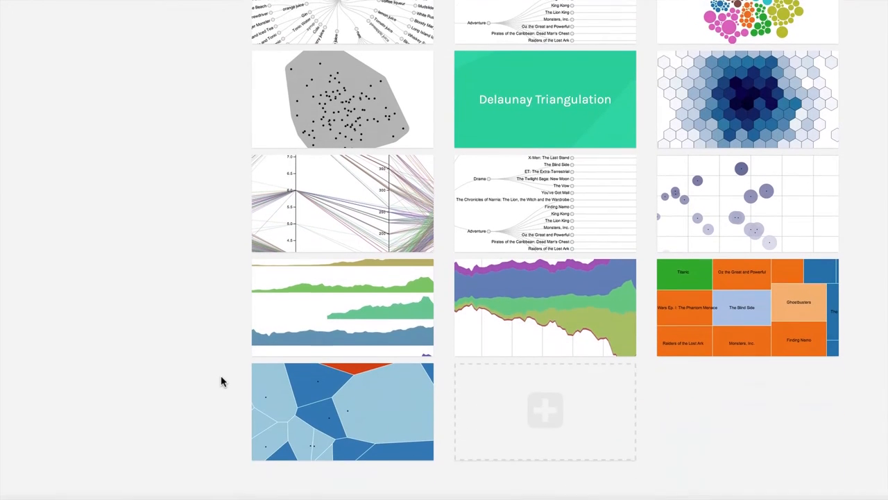
{"action": "scroll", "scroll_direction": "down", "scroll_amount": 3}
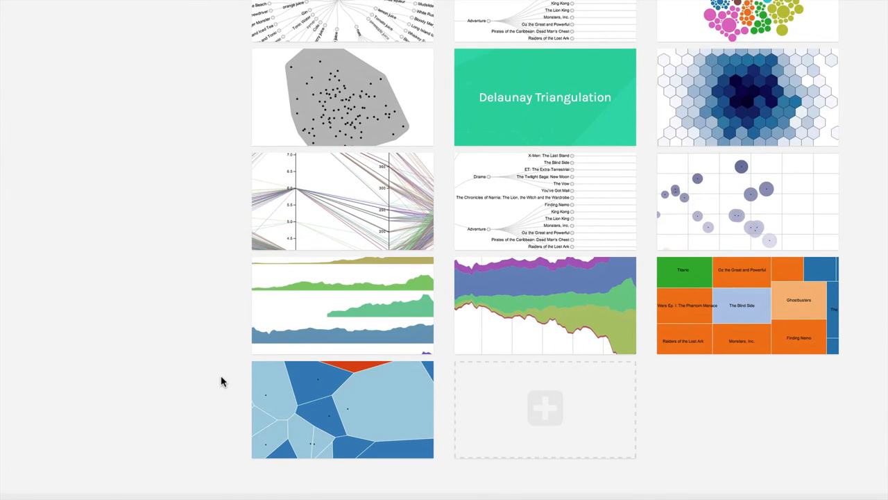
- Map Rating IMDB to the x axis and Total Domestic Box Office to the y axis
{"action": "scroll", "scroll_direction": "down", "scroll_amount": 3}
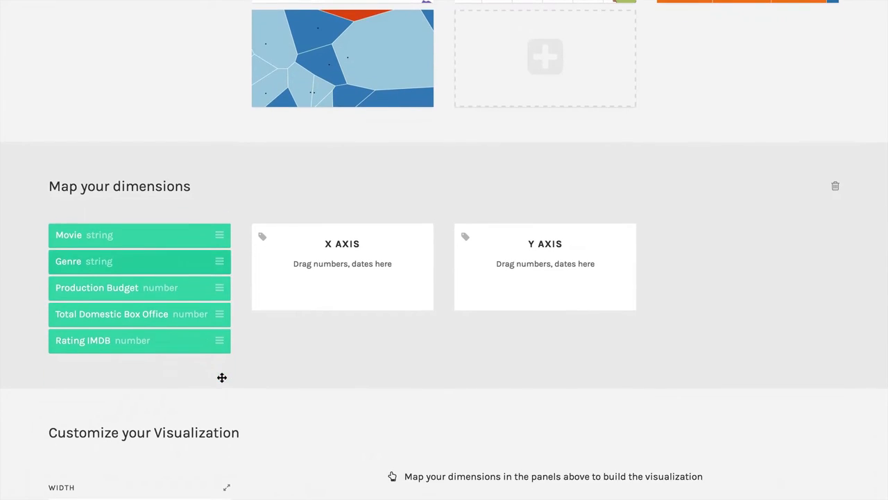
{"action": "scroll", "scroll_direction": "down", "scroll_amount": 3}
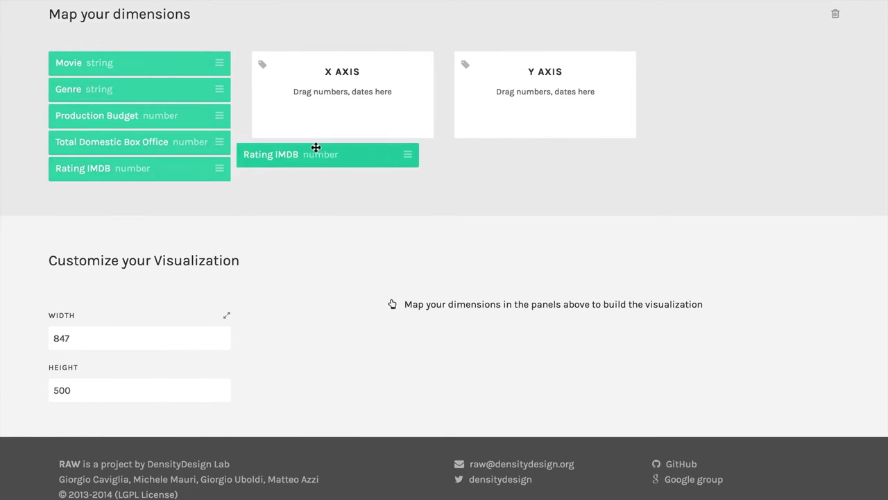
{"action": "left_click_drag", "start_coordinate": [327, 154], "coordinate": [341, 117]}
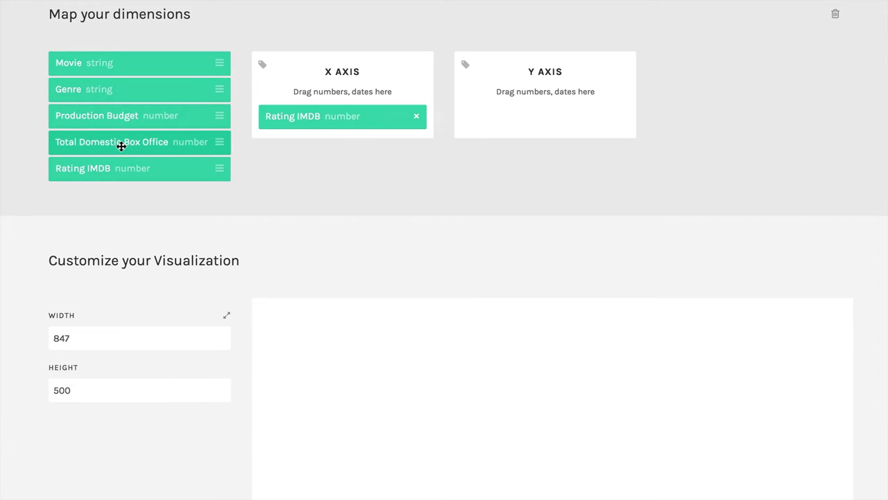
{"action": "left_click_drag", "start_coordinate": [139, 141], "coordinate": [525, 117]}
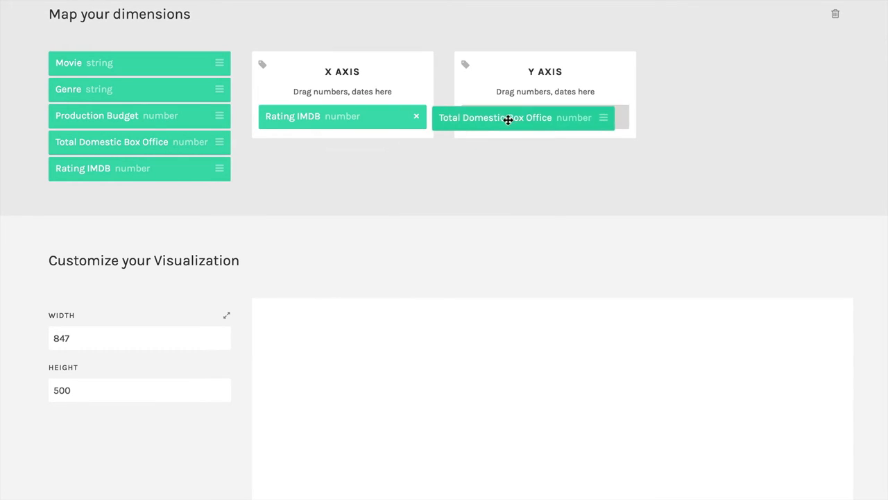
{"action": "scroll", "scroll_direction": "down", "scroll_amount": 3}
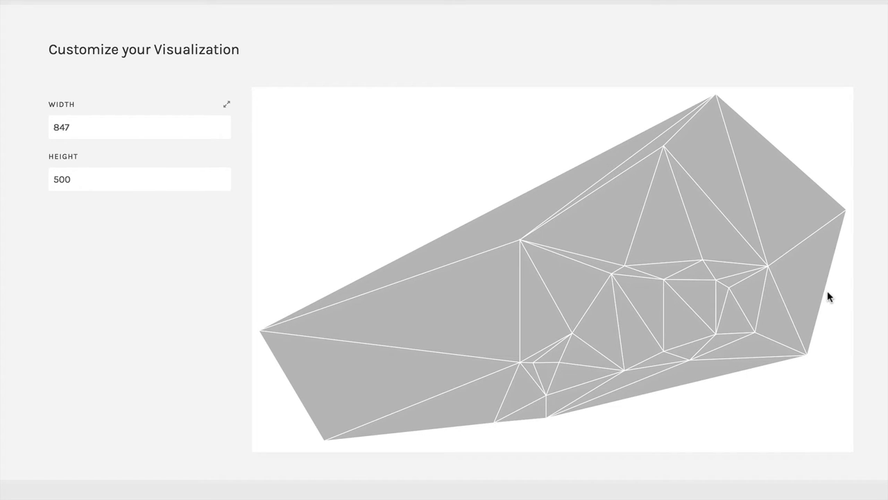
{"action": "mouse_move", "coordinate": [772, 272]}
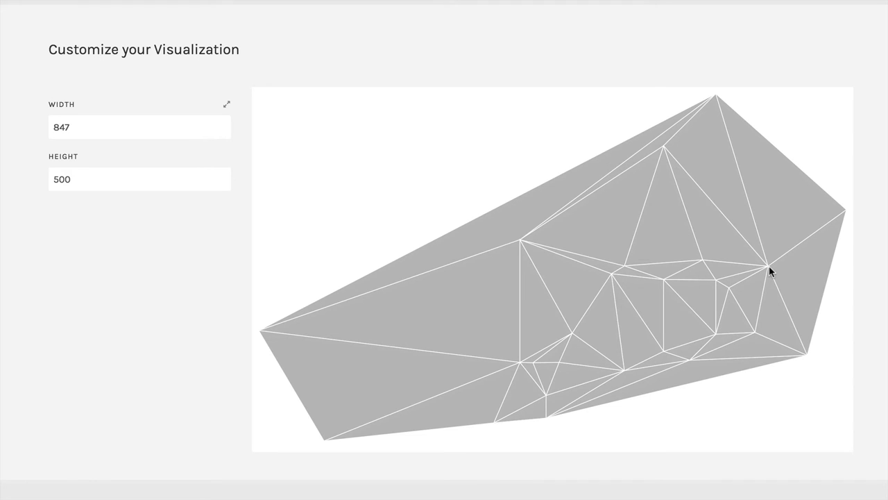
{"action": "mouse_move", "coordinate": [480, 321]}
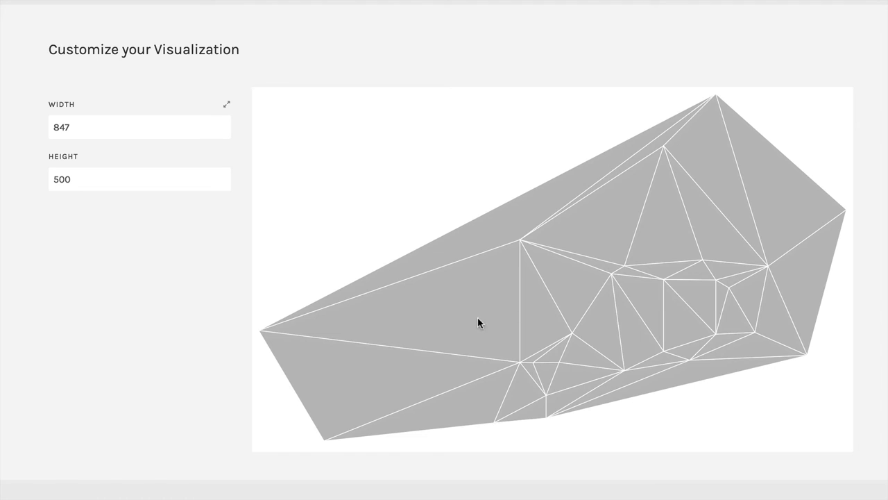
{"action": "mouse_move", "coordinate": [261, 338]}
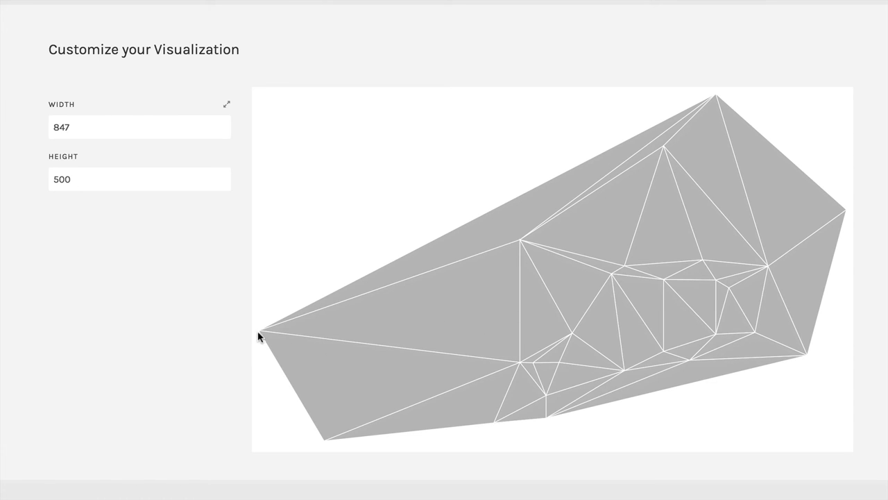